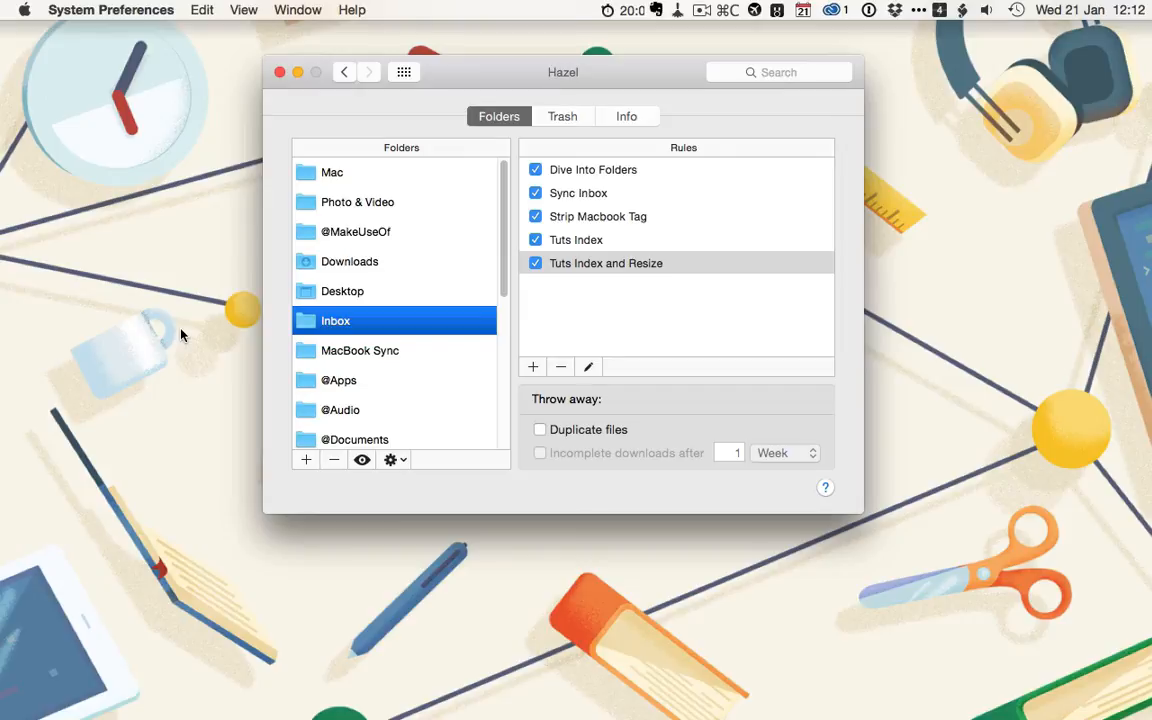
- Scroll up and down through the Inbox rules list
scroll("down", 3)
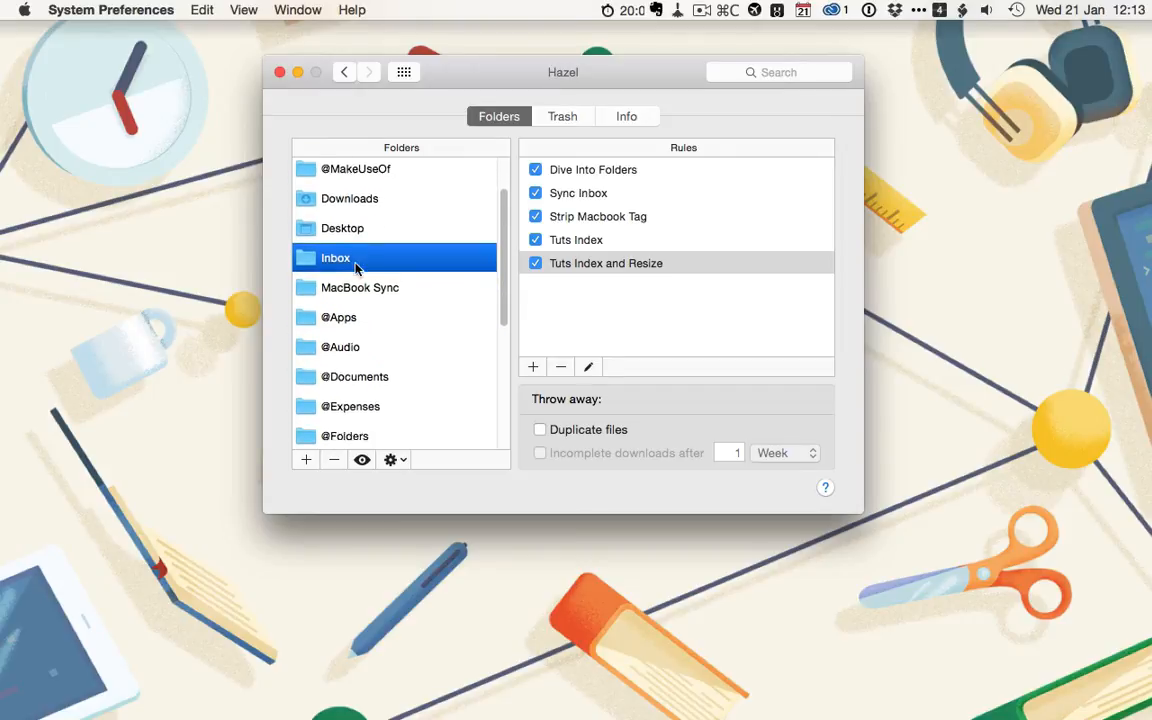
scroll("down", 3)
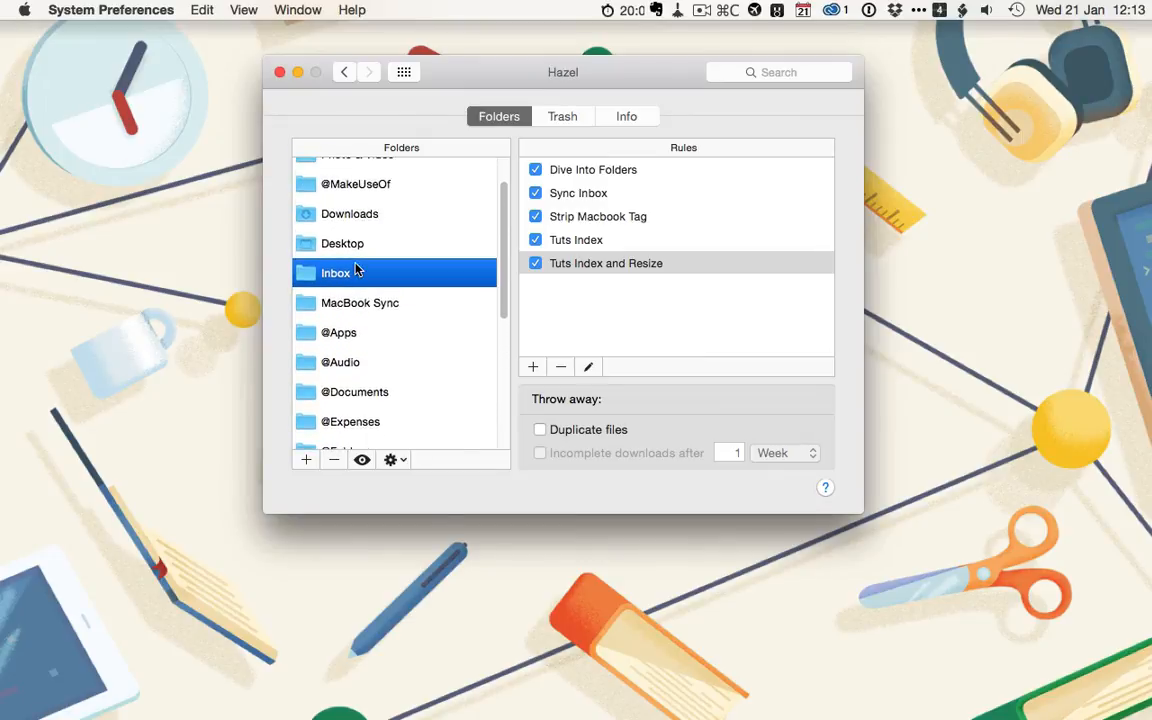
scroll("up", 3)
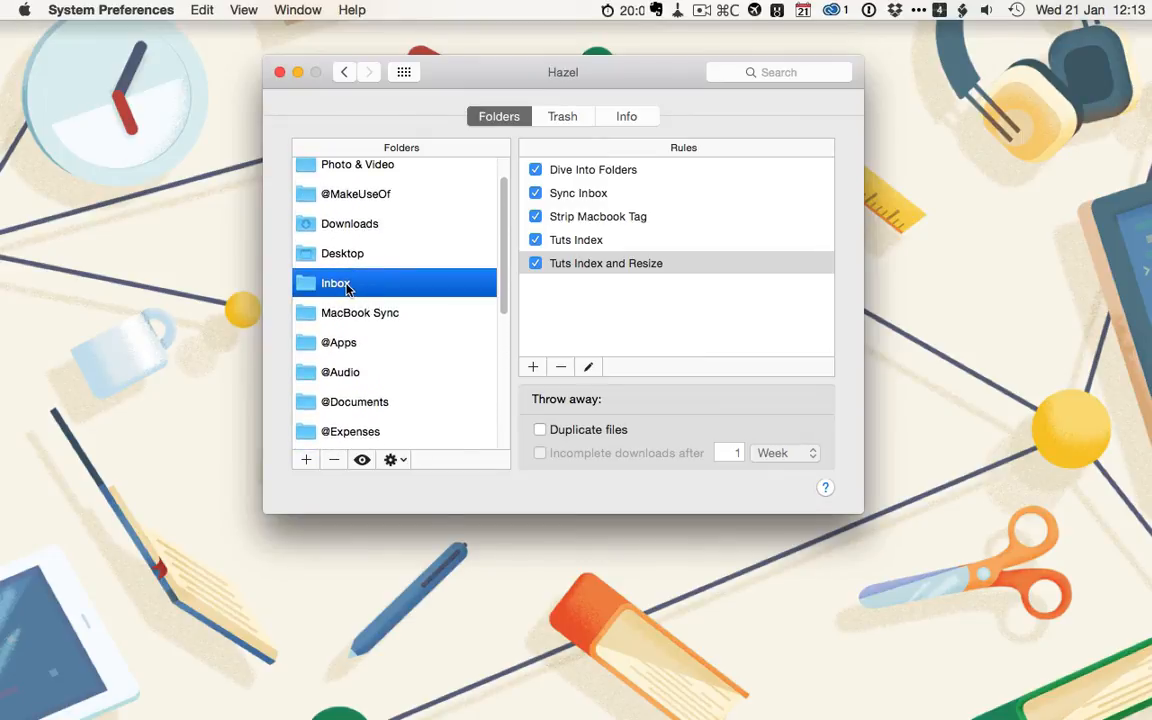
scroll("down", 3)
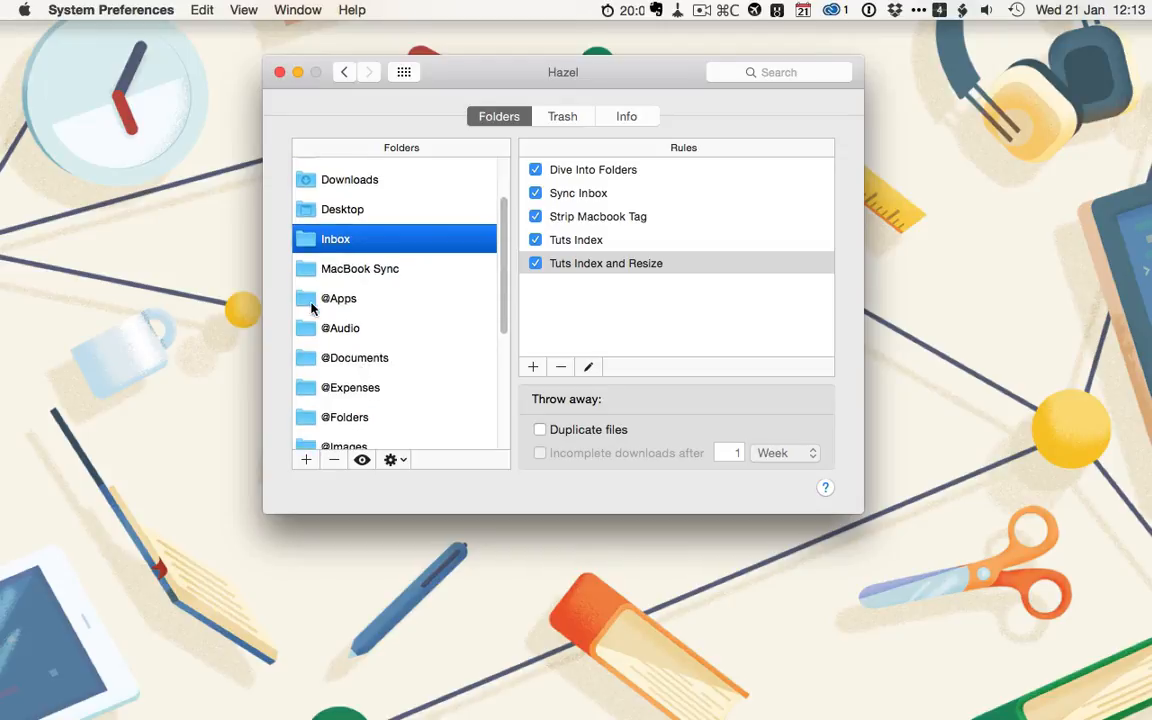
mouse_move(326, 344)
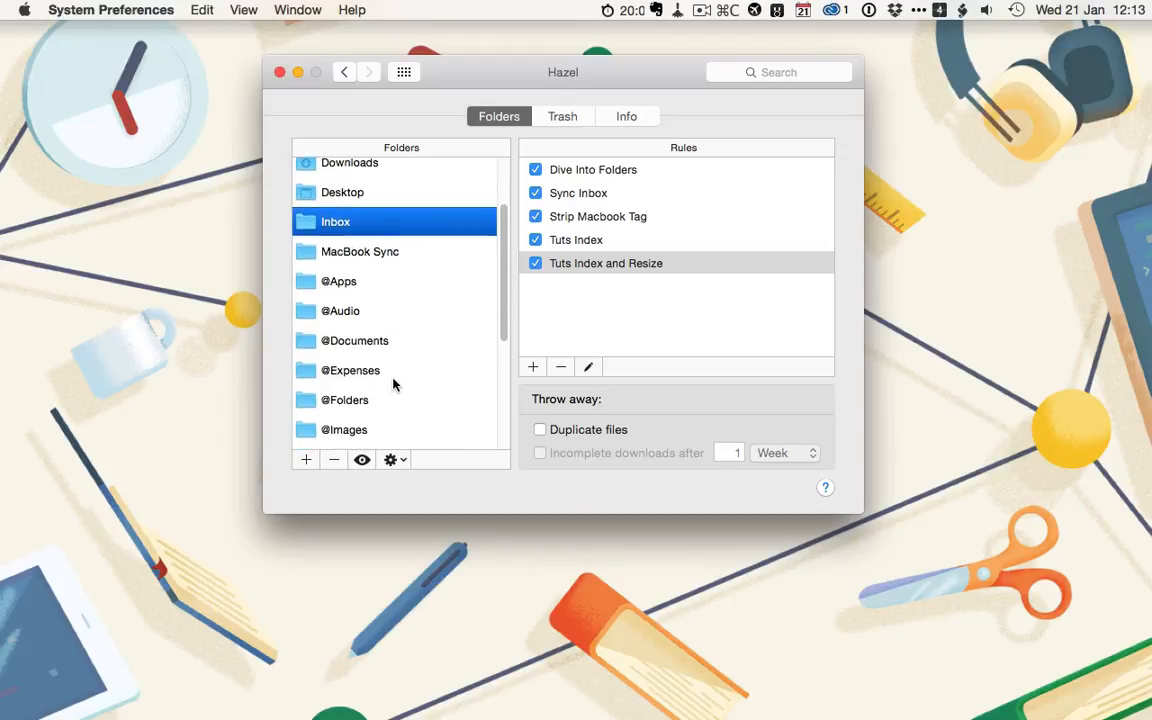
scroll("up", 3)
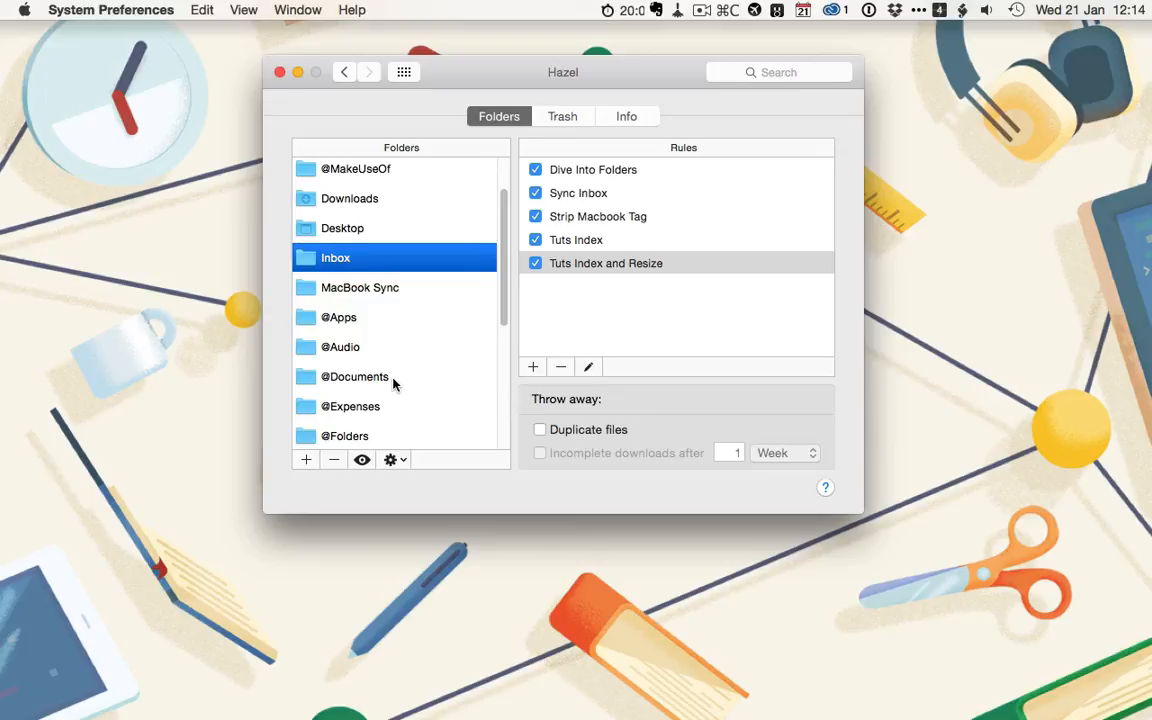
mouse_move(275, 281)
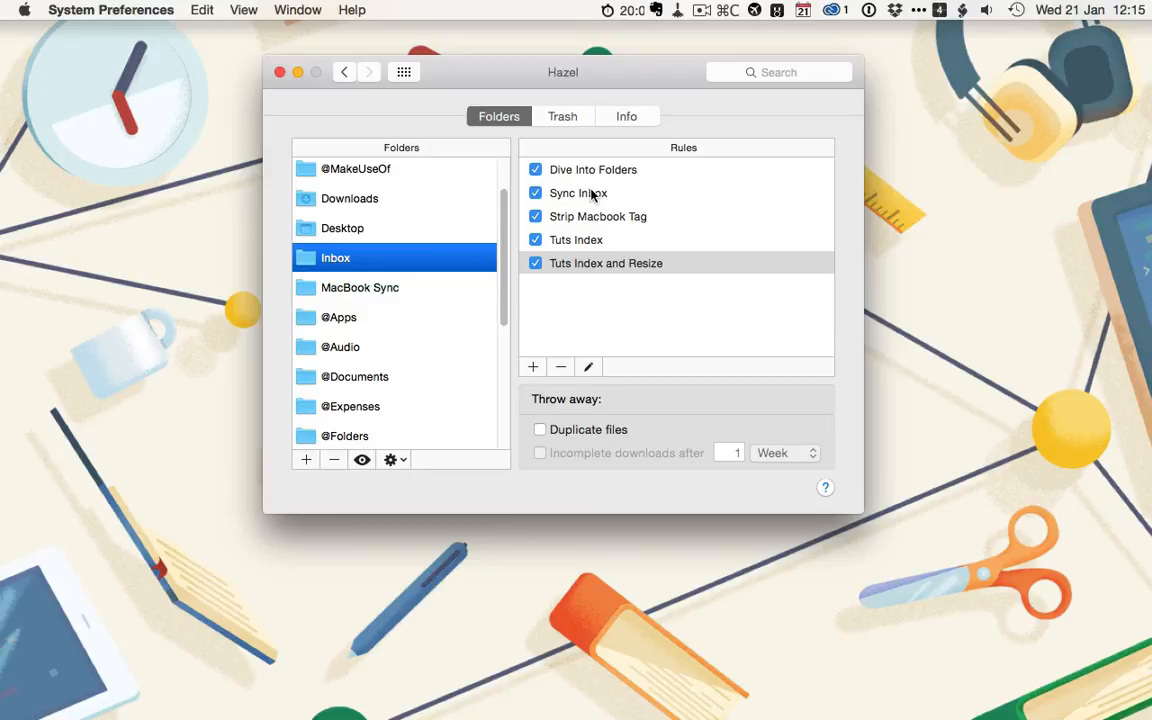
mouse_move(628, 224)
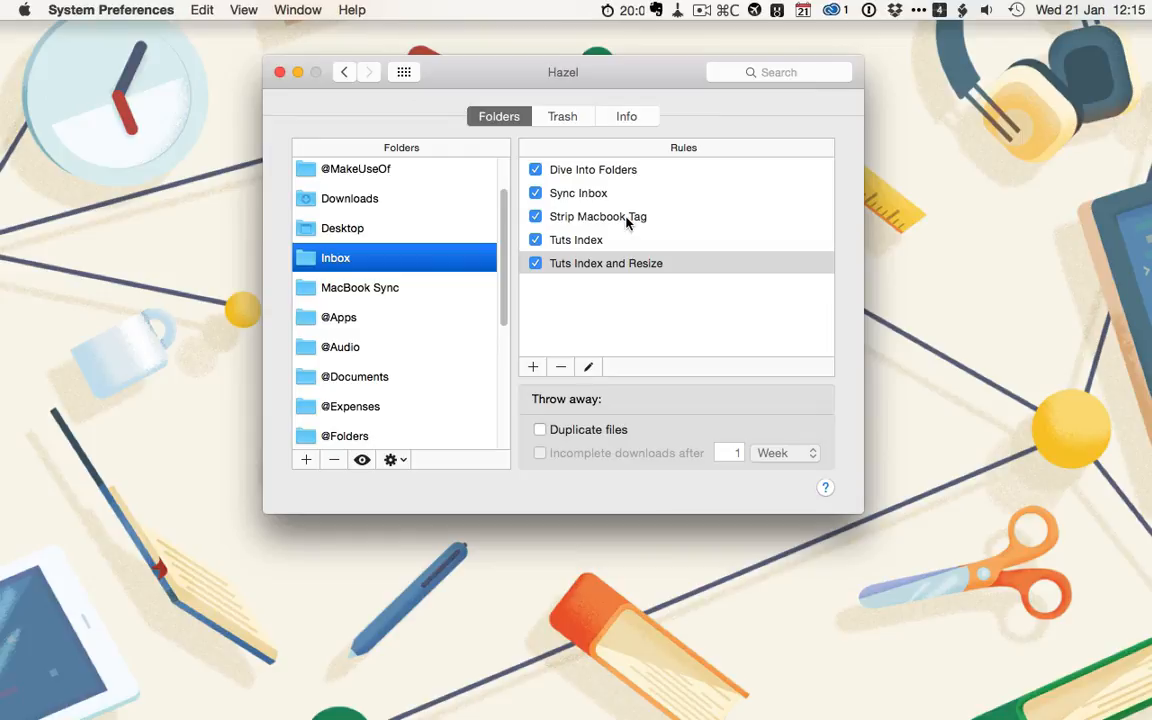
mouse_move(592, 197)
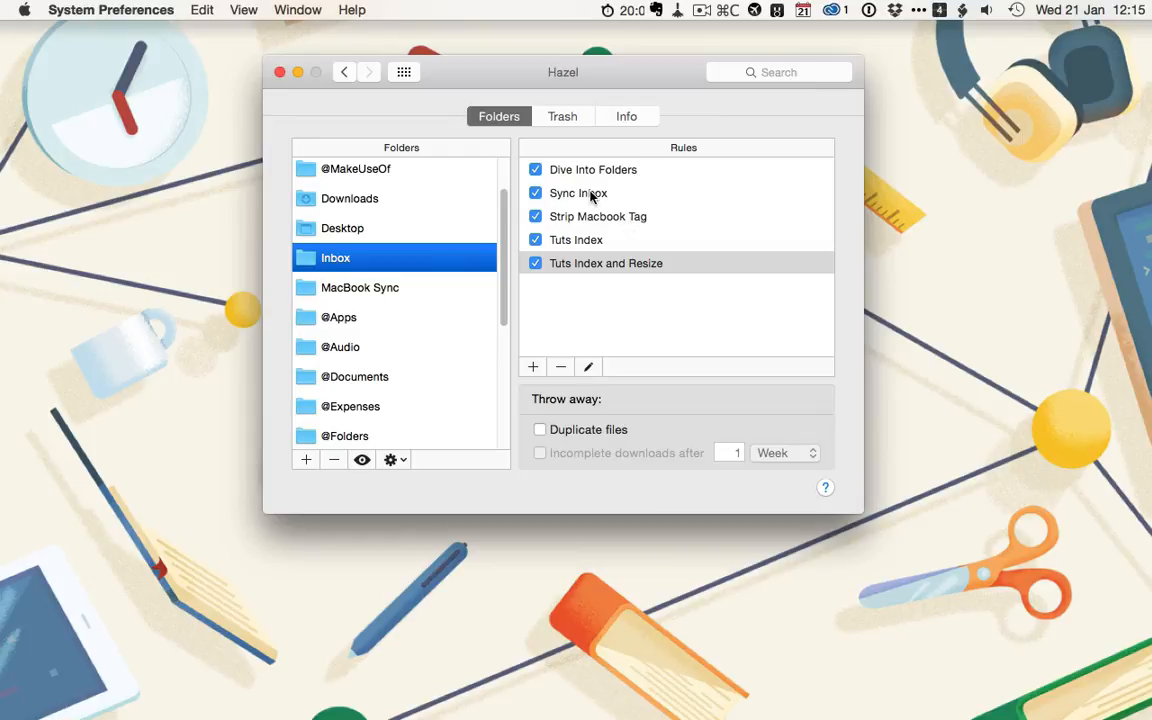
- Open the Sync Inbox and Strip Macbook Tag rules, closing each without changes
double_click(577, 193)
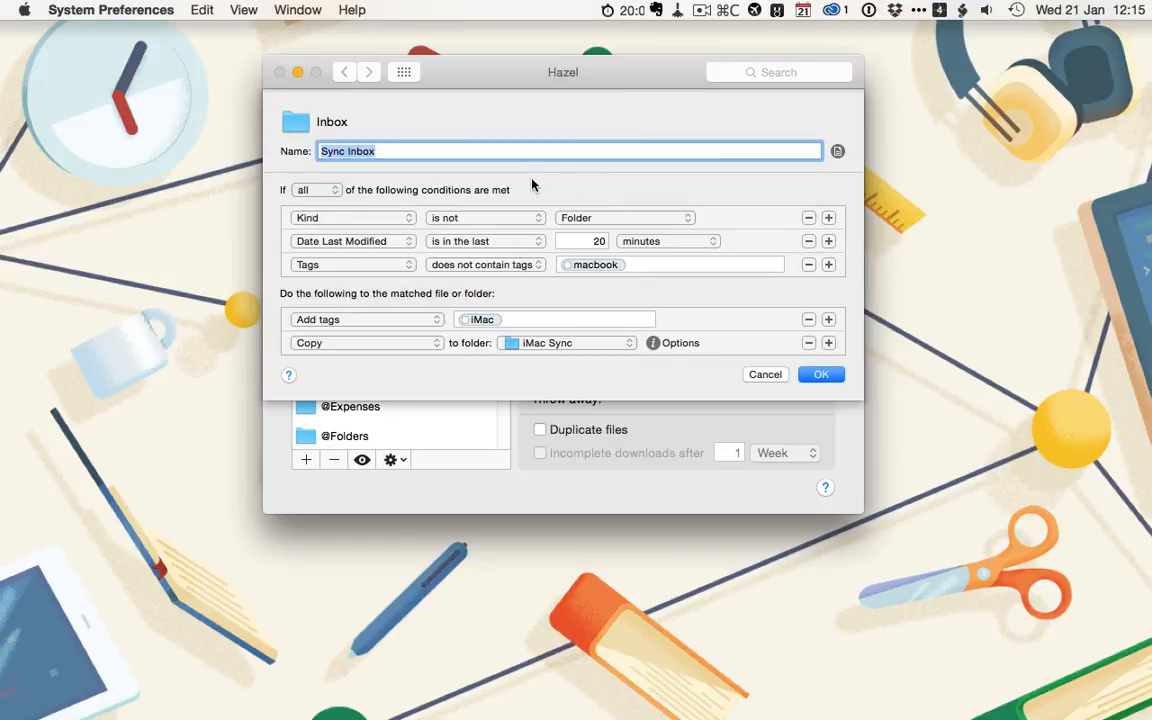
mouse_move(372, 223)
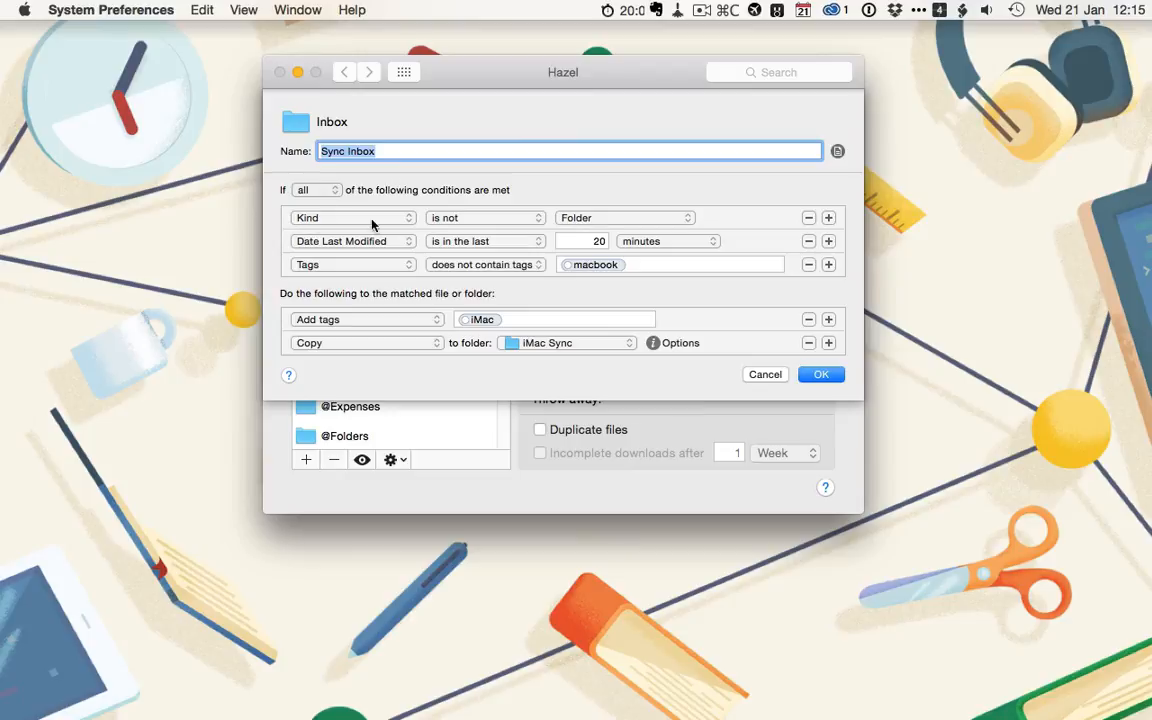
mouse_move(397, 255)
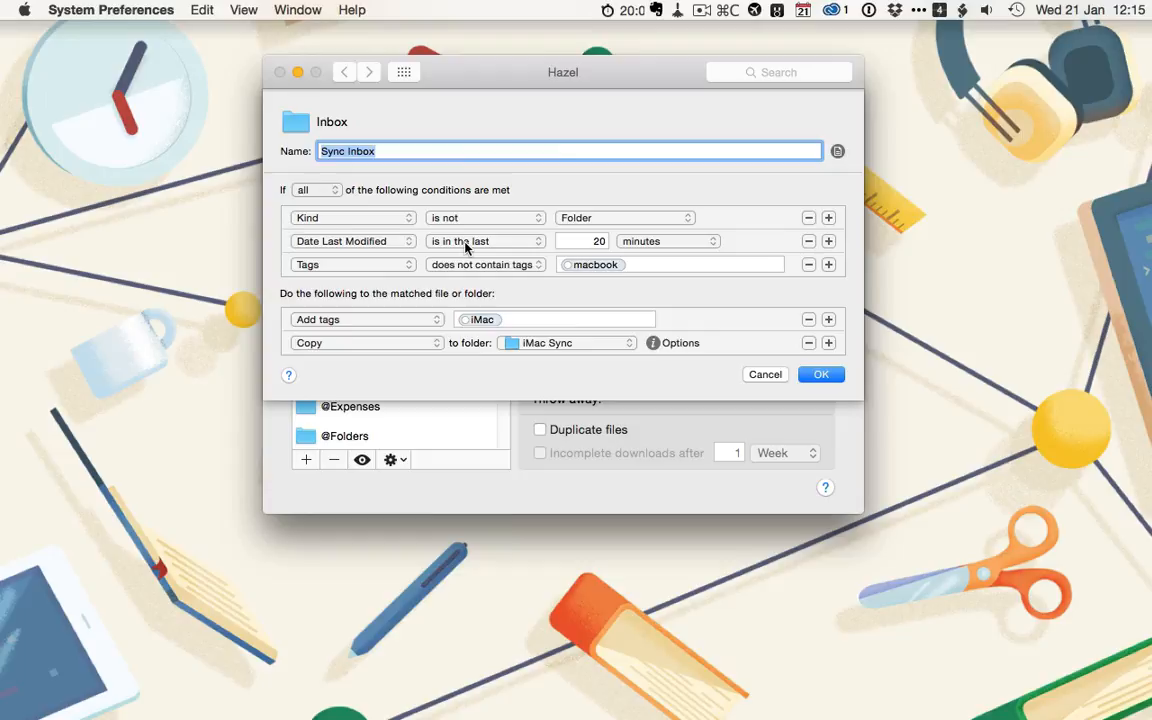
mouse_move(392, 268)
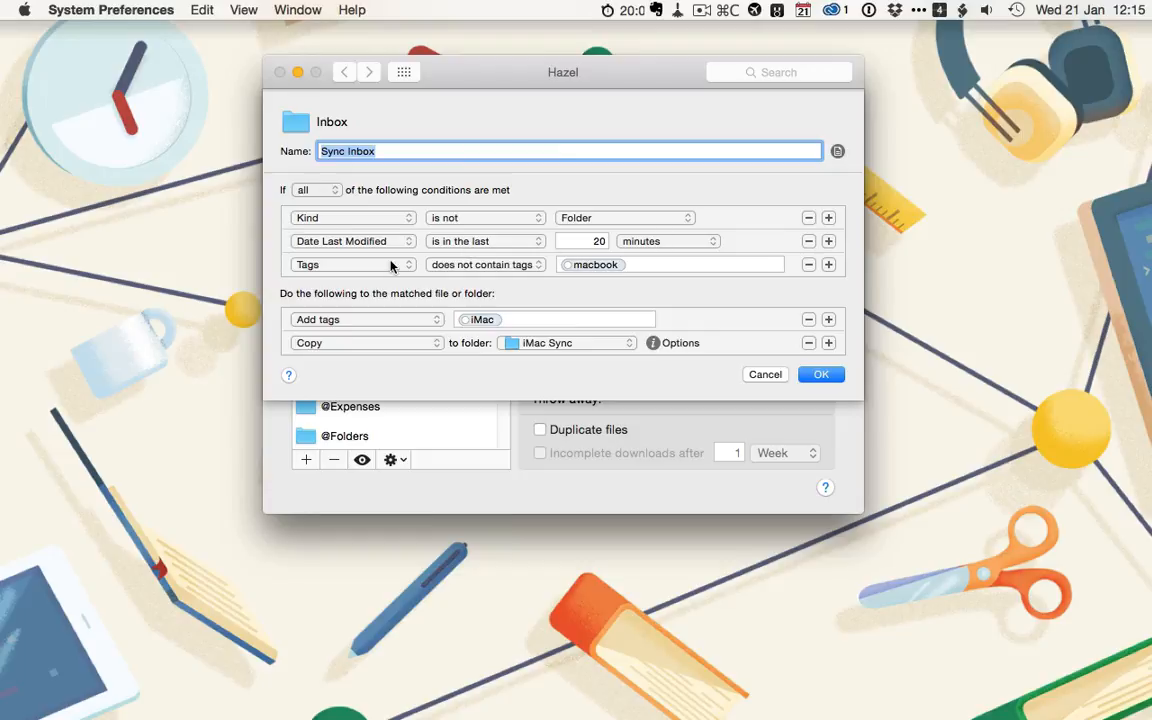
mouse_move(599, 267)
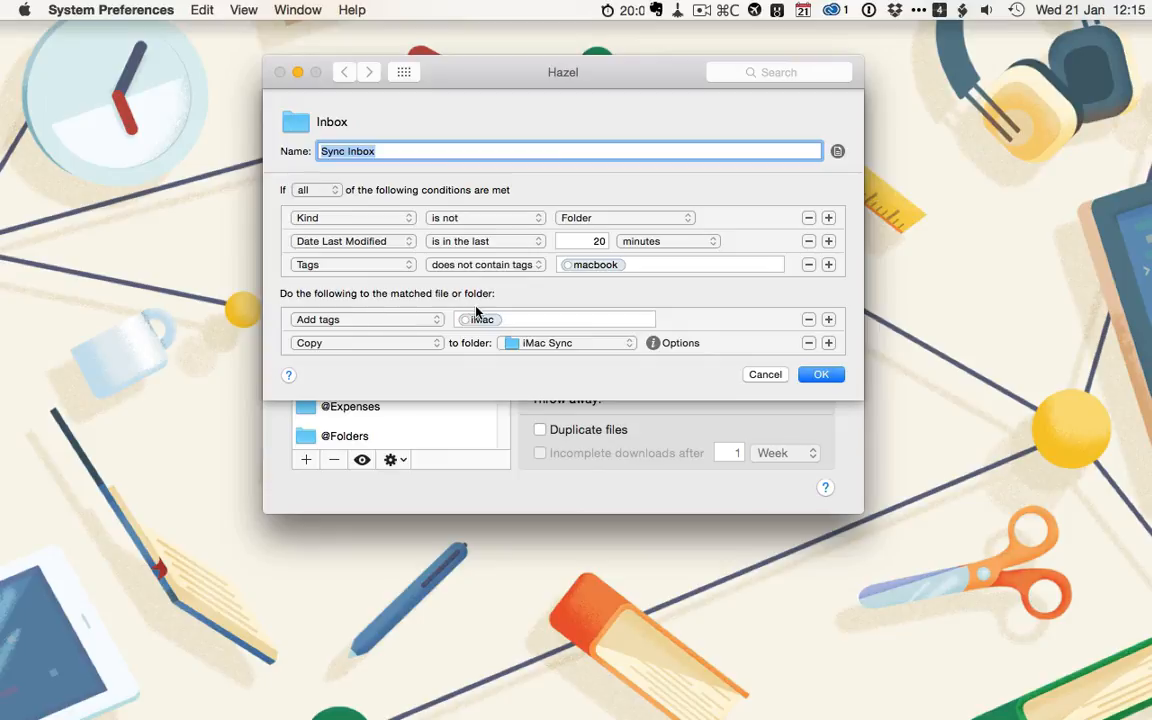
mouse_move(532, 343)
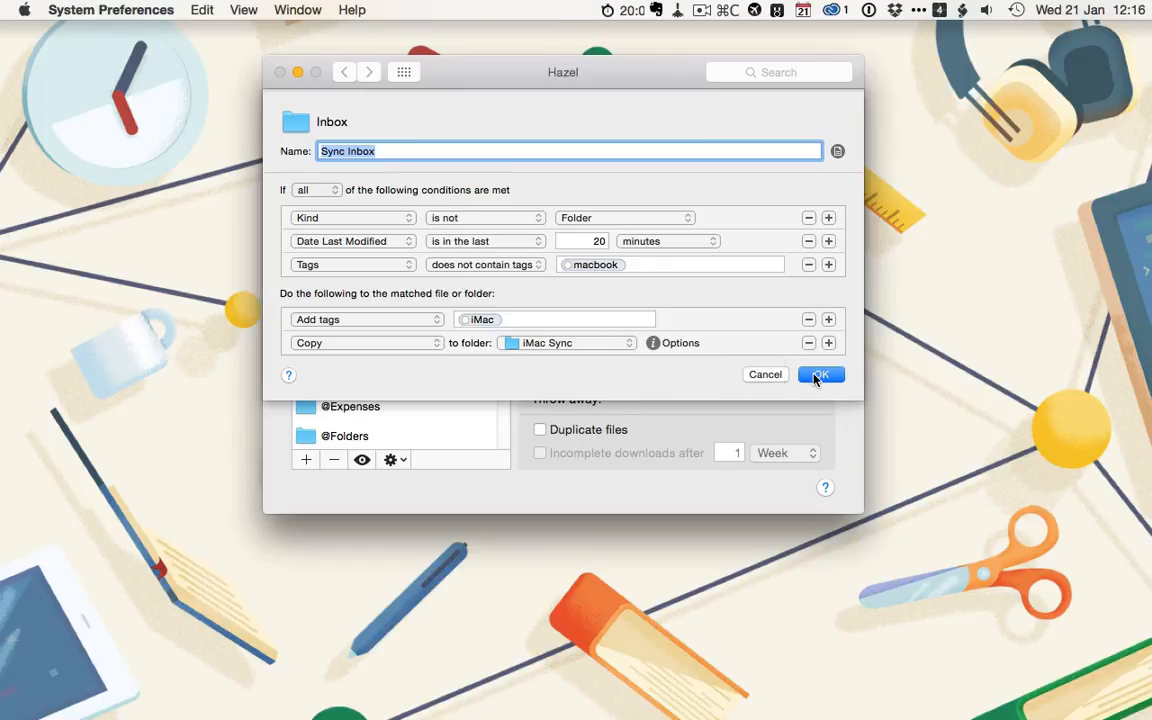
left_click(820, 374)
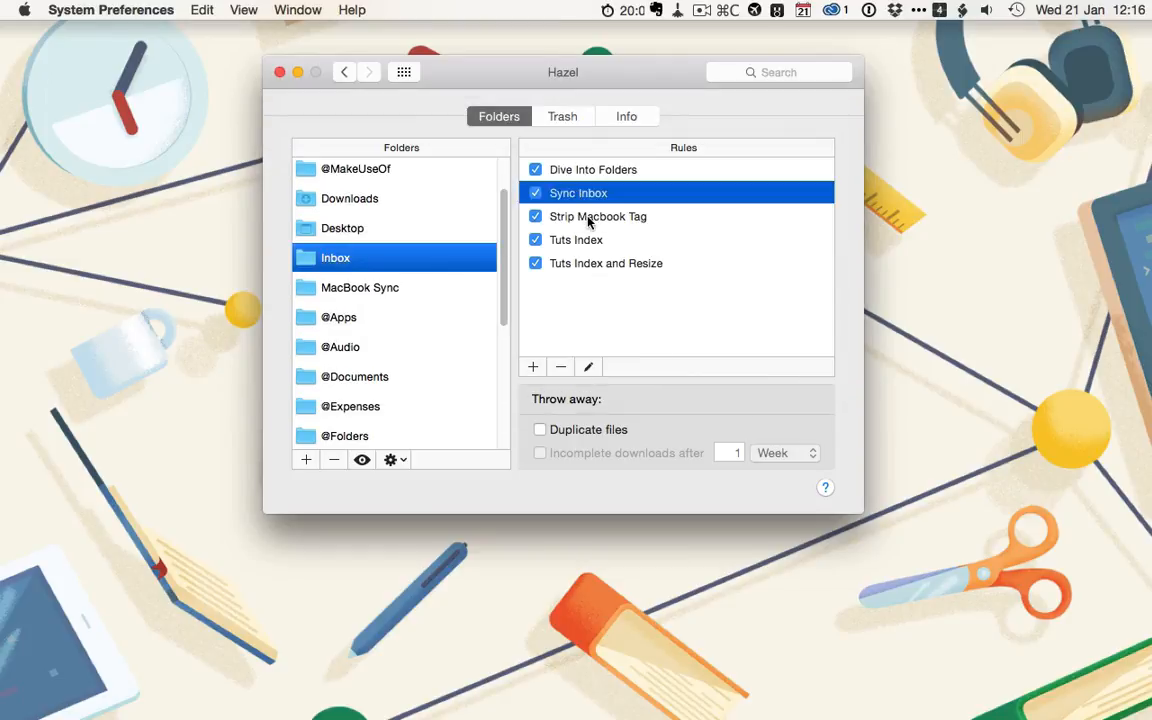
double_click(597, 216)
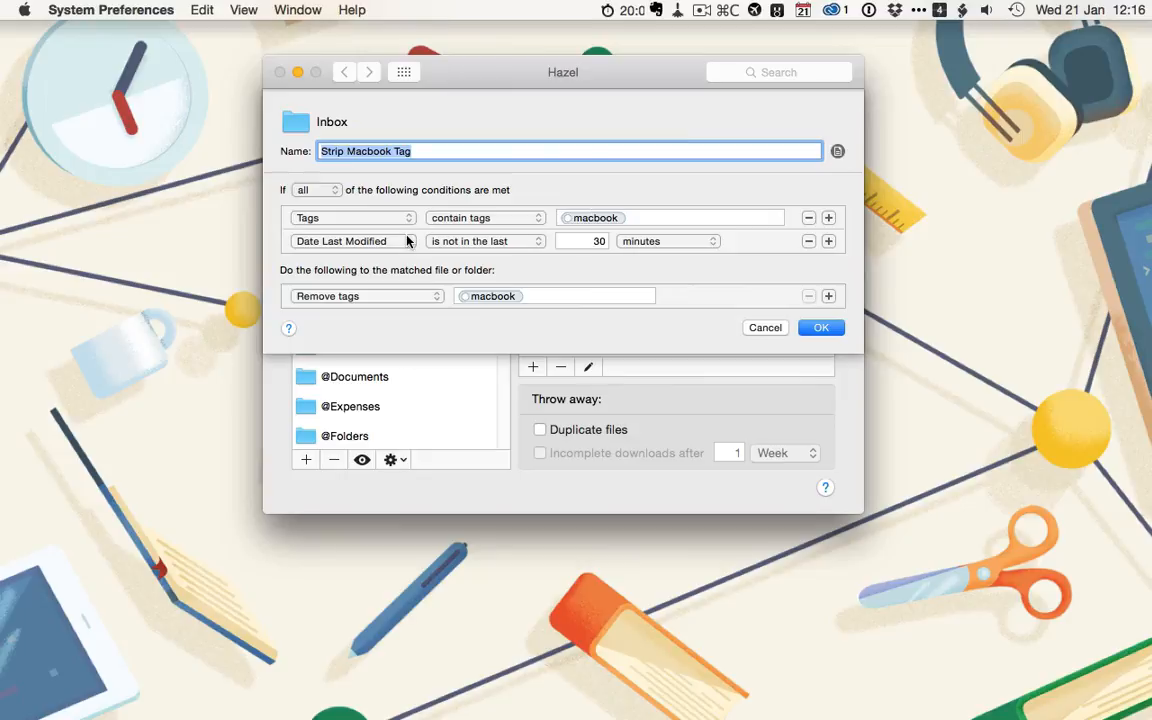
mouse_move(596, 215)
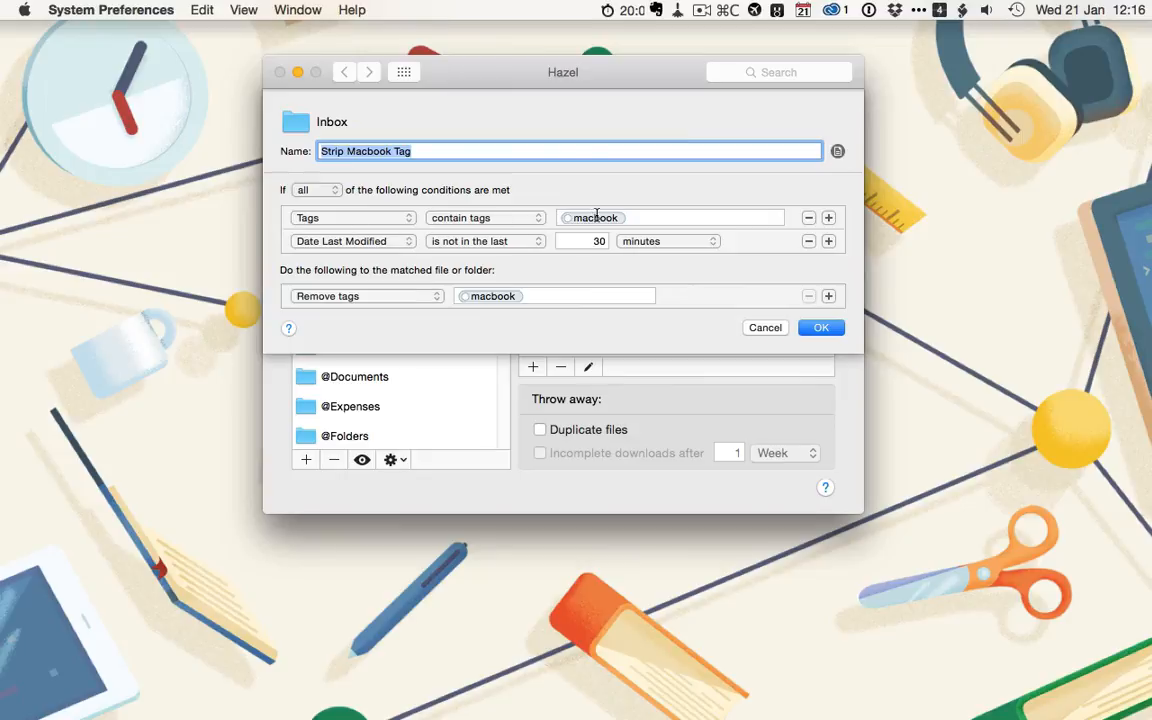
mouse_move(485, 247)
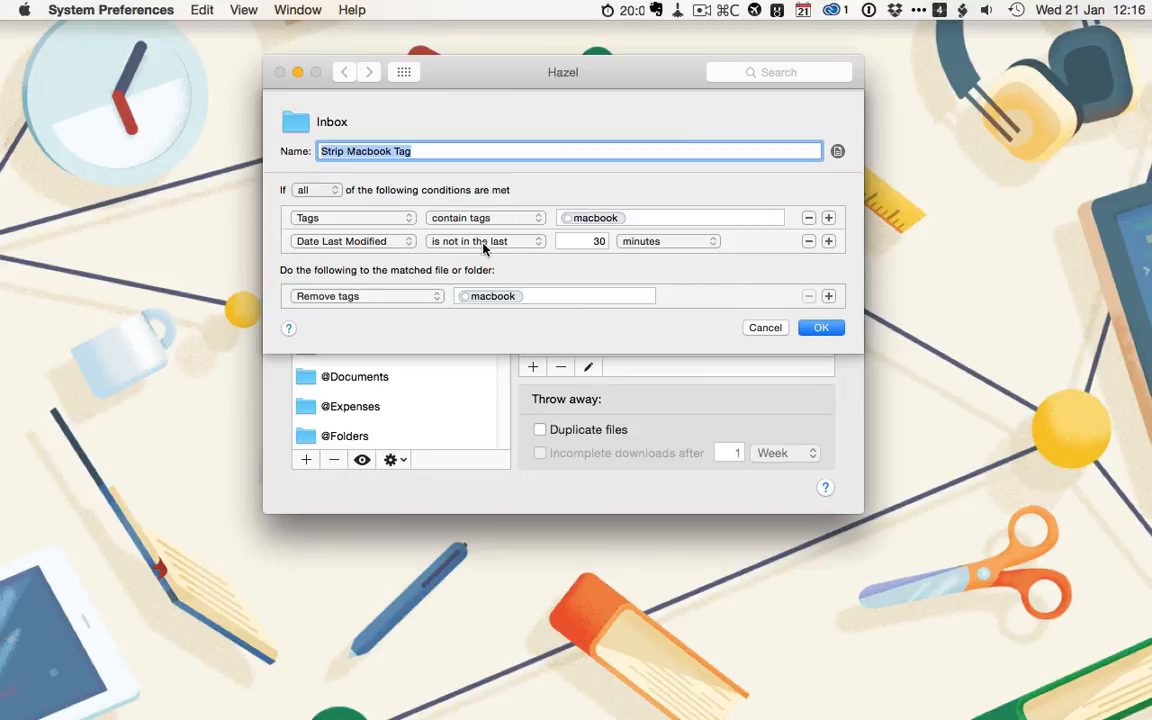
mouse_move(385, 298)
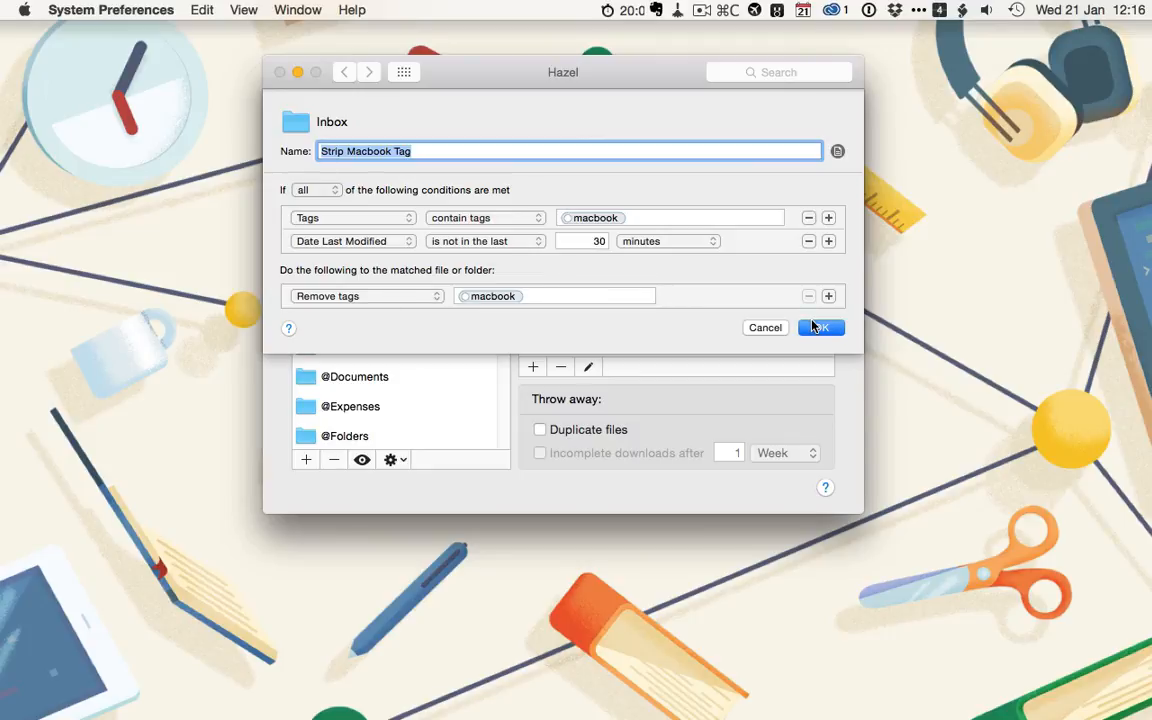
left_click(820, 327)
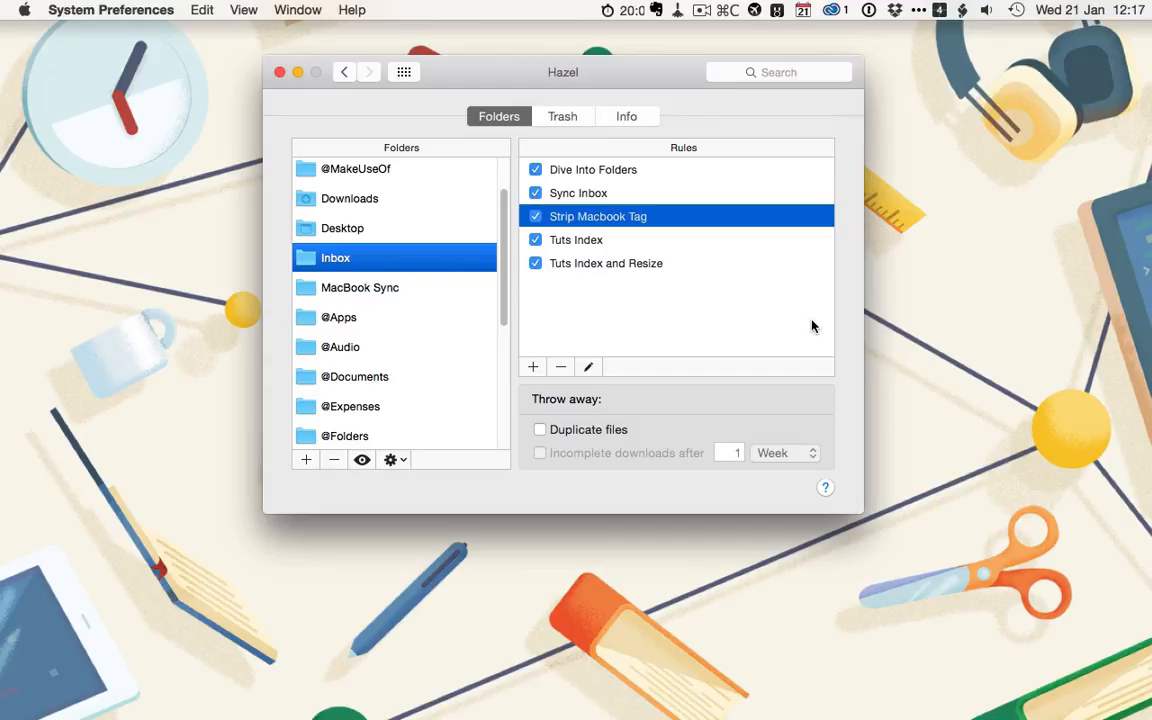
mouse_move(639, 297)
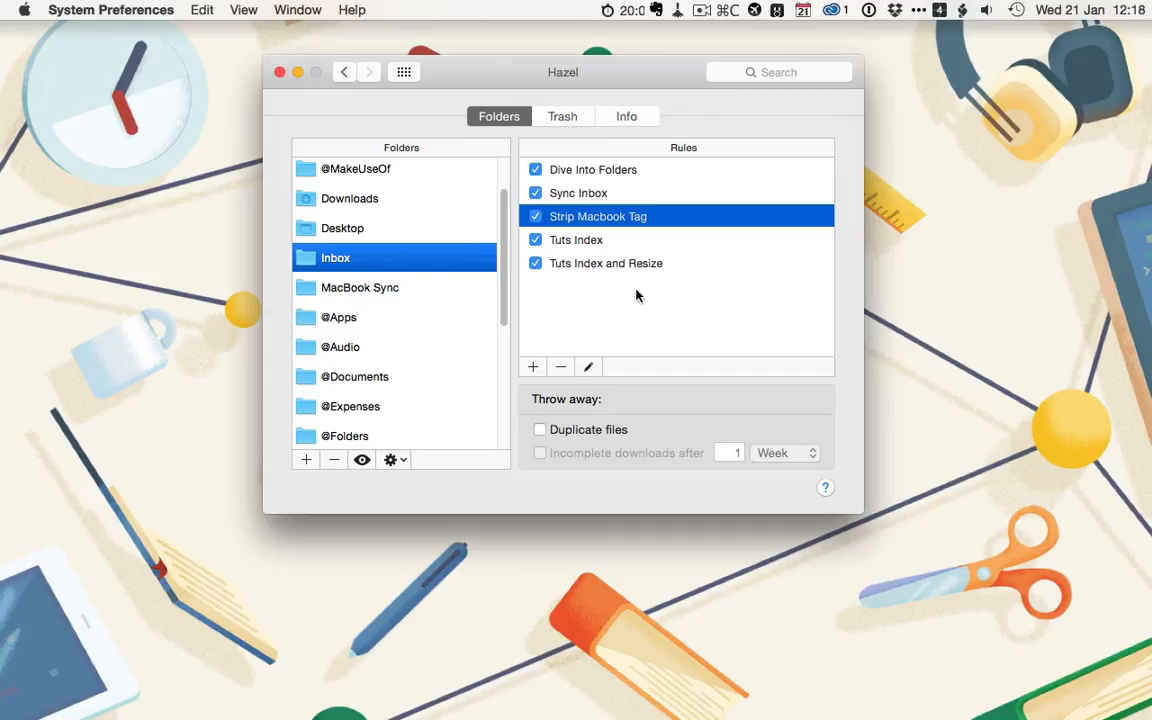
mouse_move(425, 285)
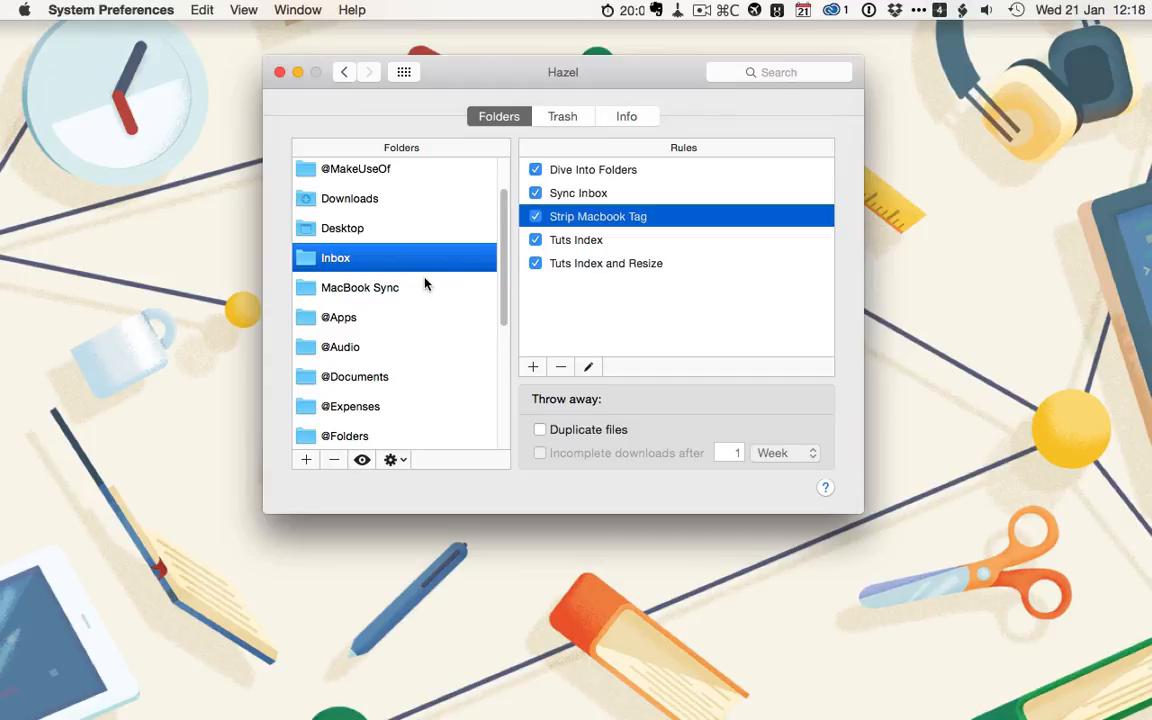
- Select the MacBook Sync folder and scroll its rules, from Screen Shot Tidy to Misc Clear
left_click(359, 287)
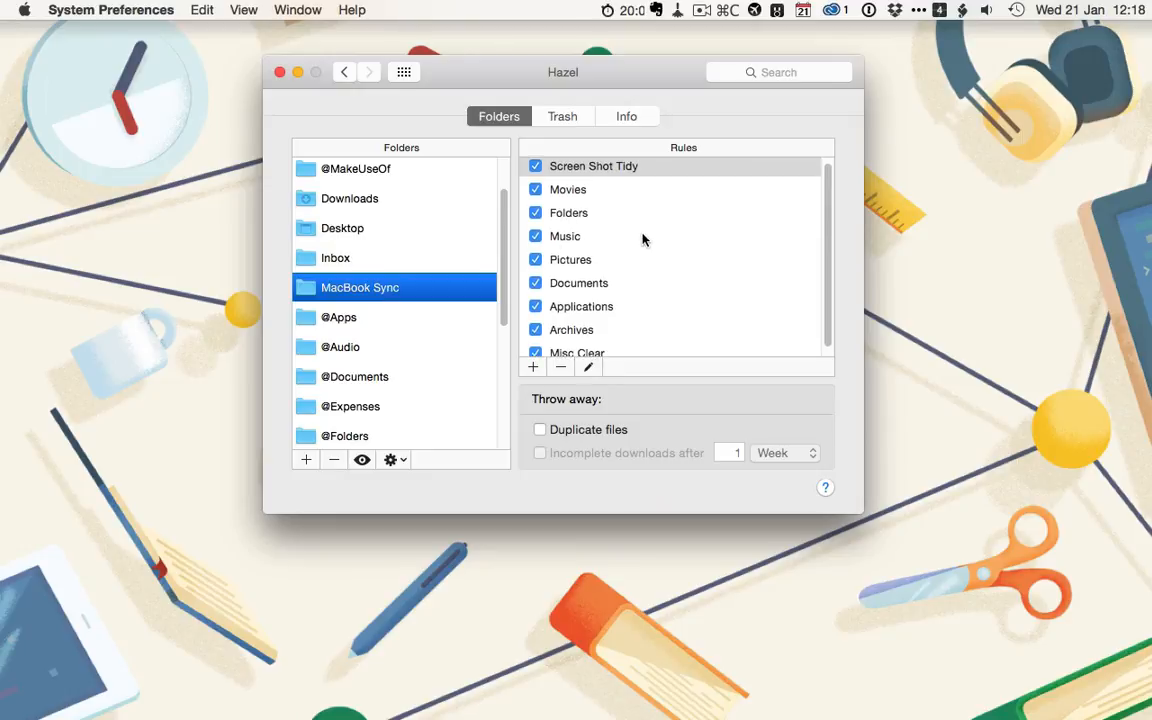
scroll("down", 3)
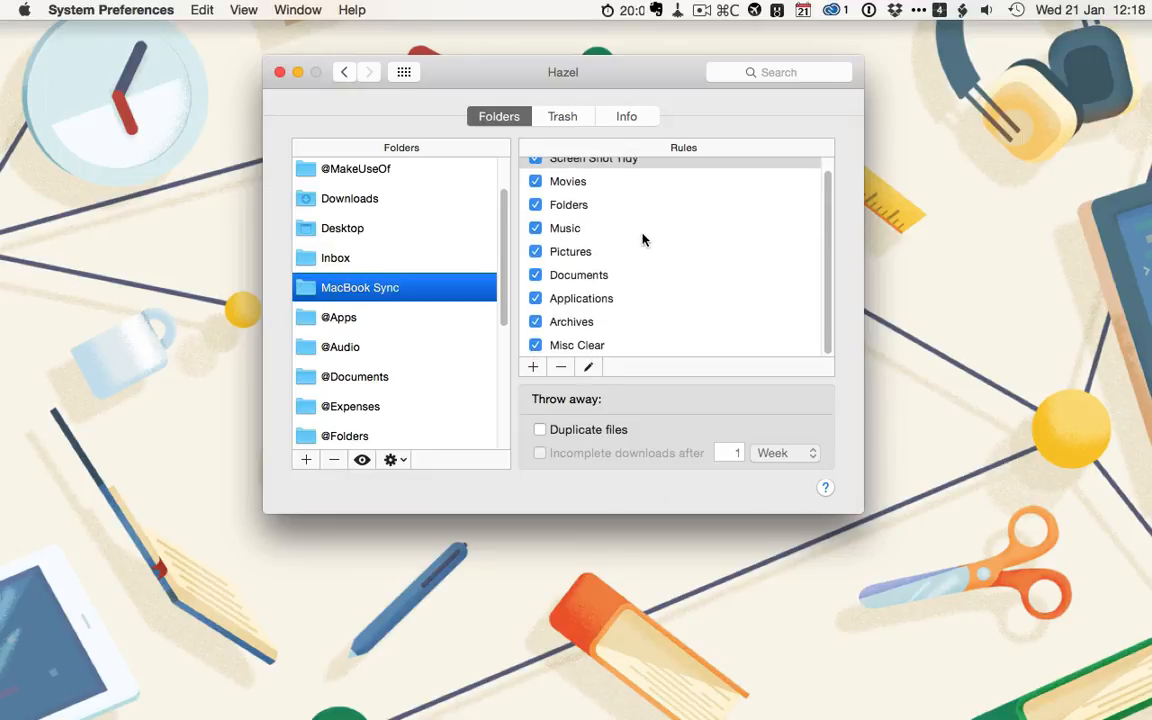
scroll("up", 3)
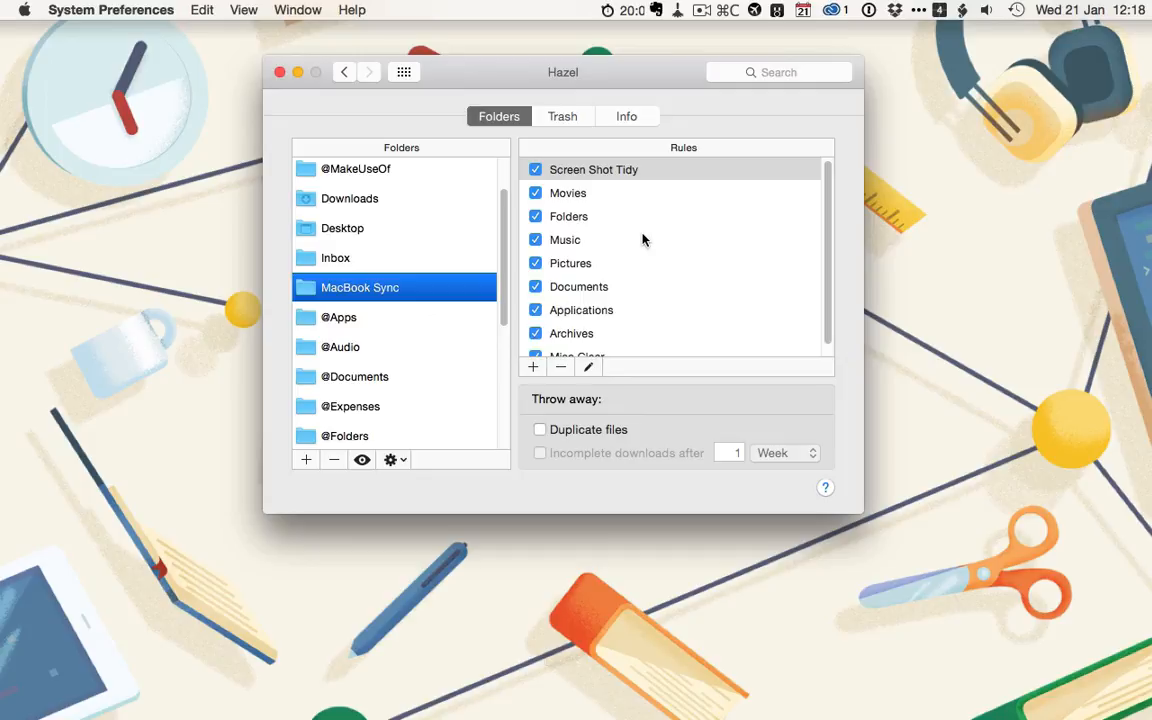
mouse_move(627, 243)
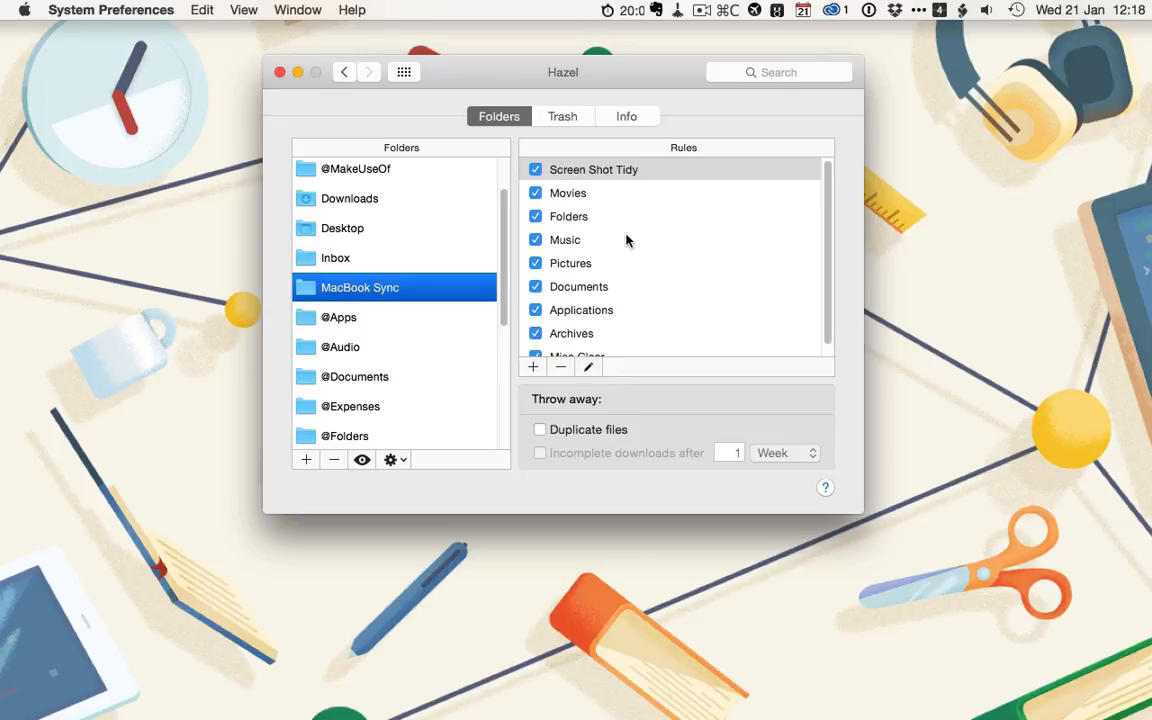
mouse_move(627, 238)
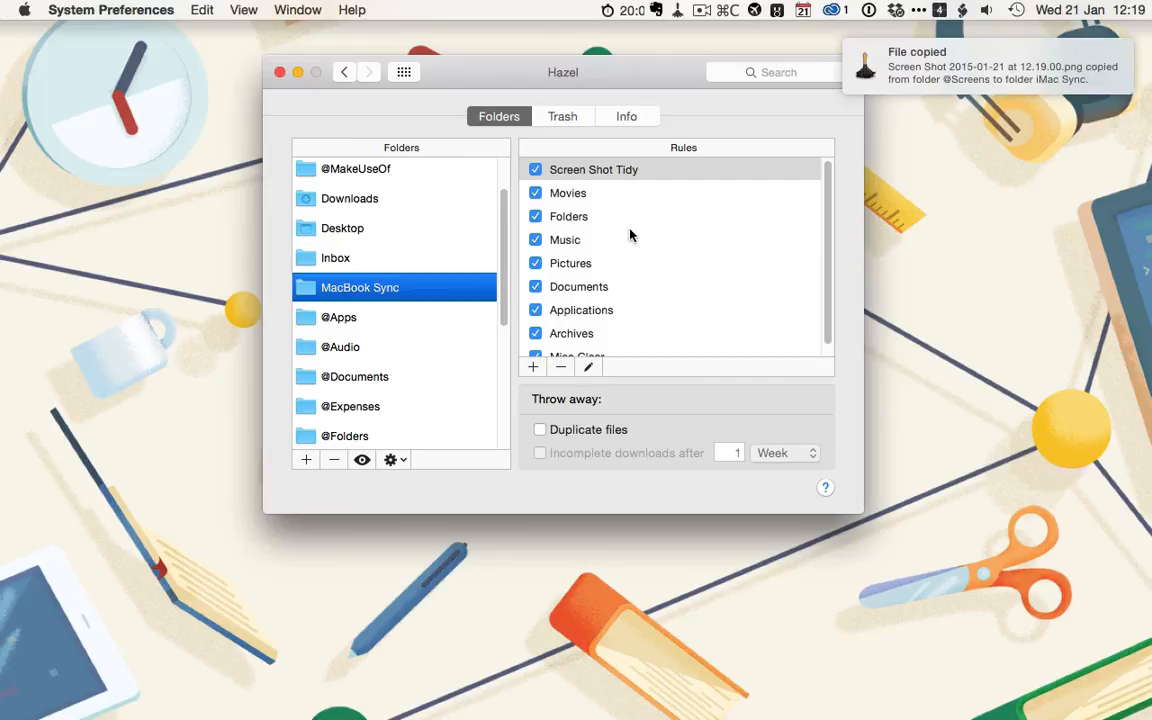
mouse_move(643, 231)
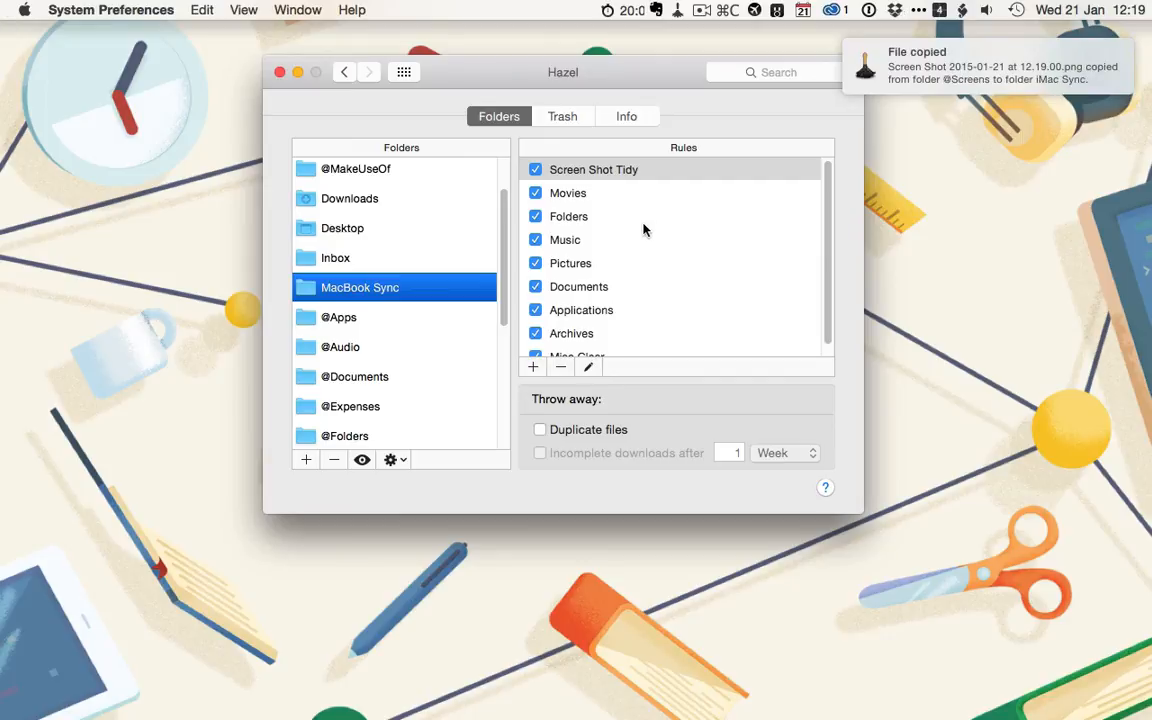